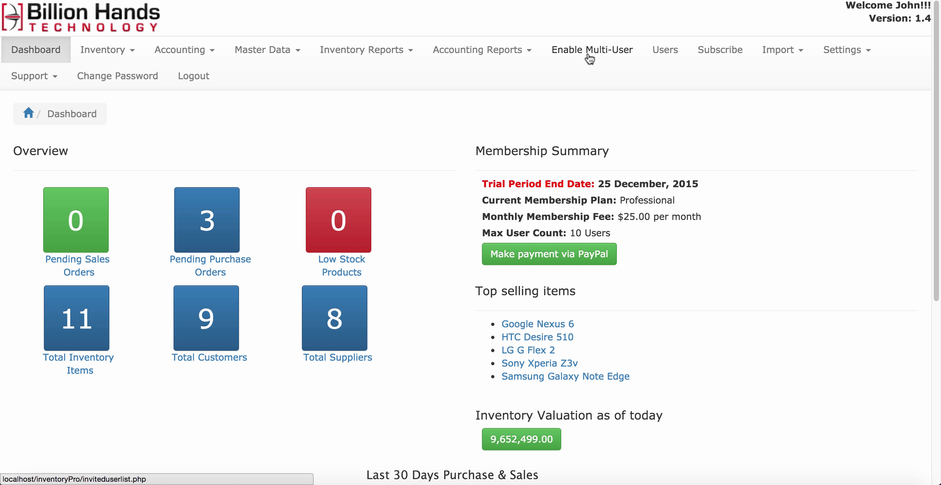
- Show the invited users list with the Jason and Alex invitations via Enable Multi-User
{"action": "left_click", "coordinate": [591, 50]}
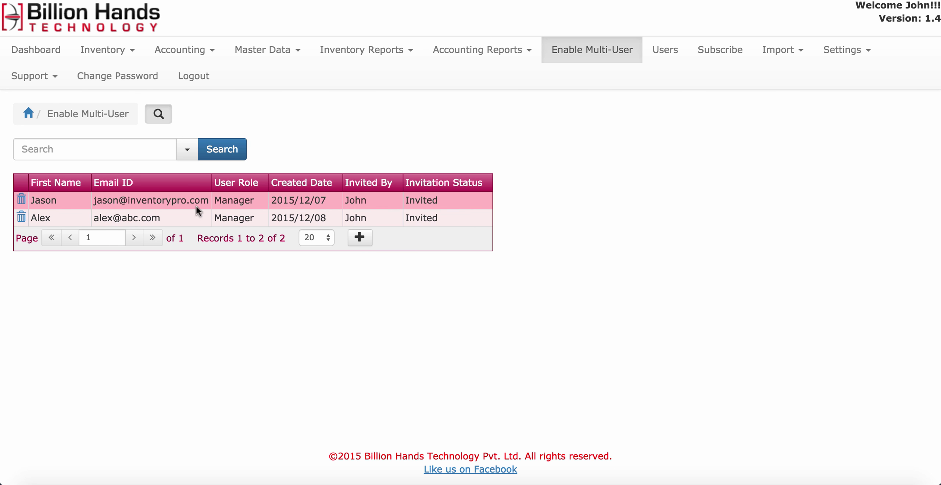
{"action": "mouse_move", "coordinate": [422, 200]}
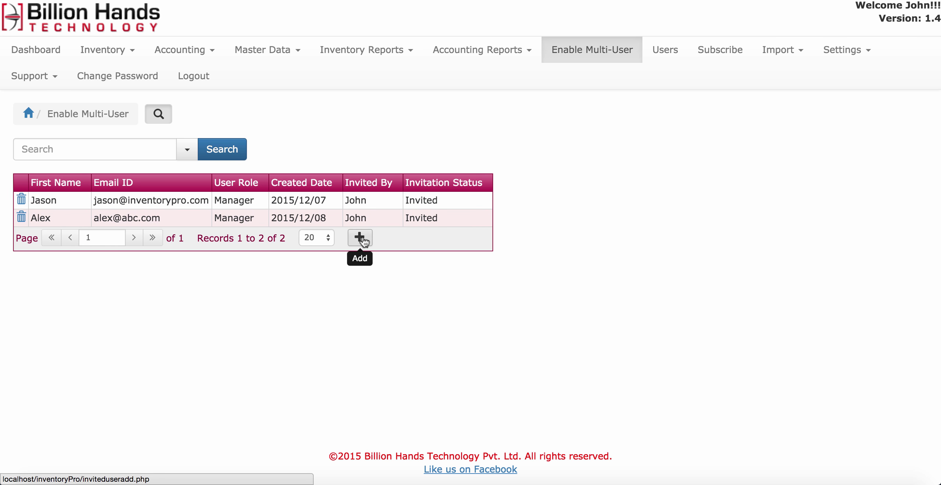
{"action": "left_click", "coordinate": [358, 237]}
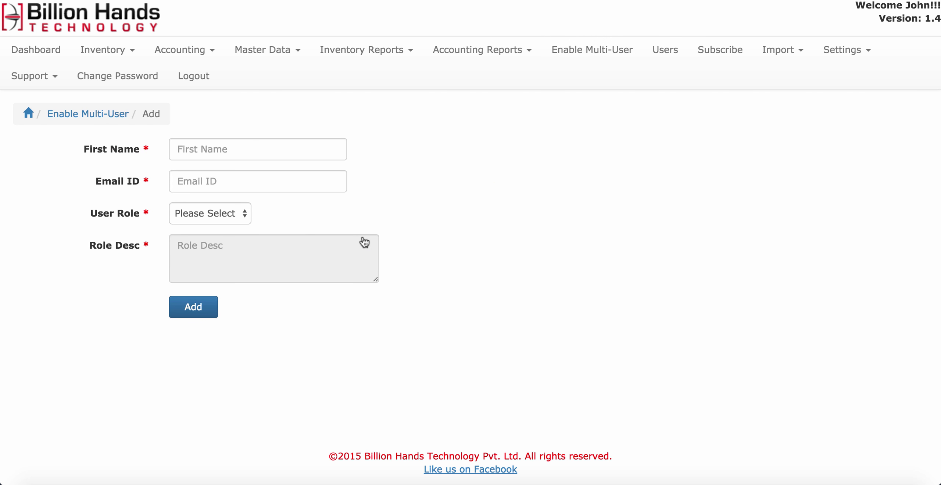
{"action": "left_click", "coordinate": [256, 149]}
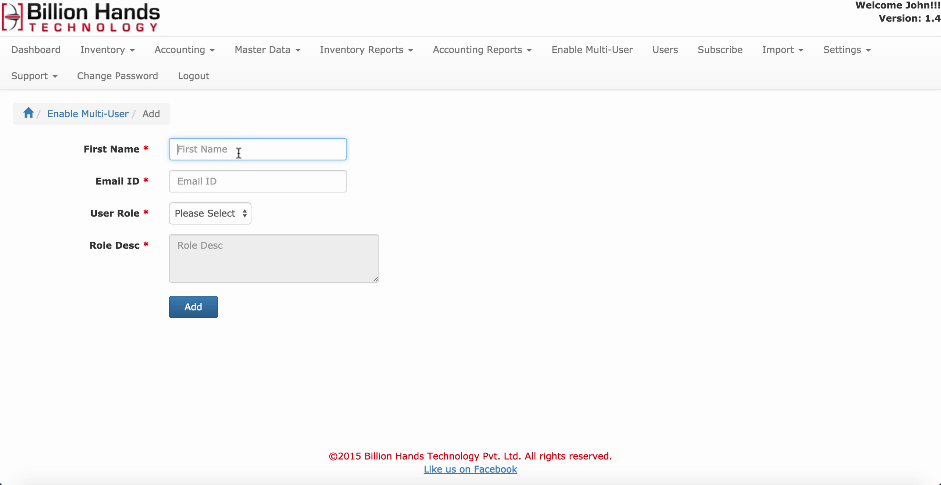
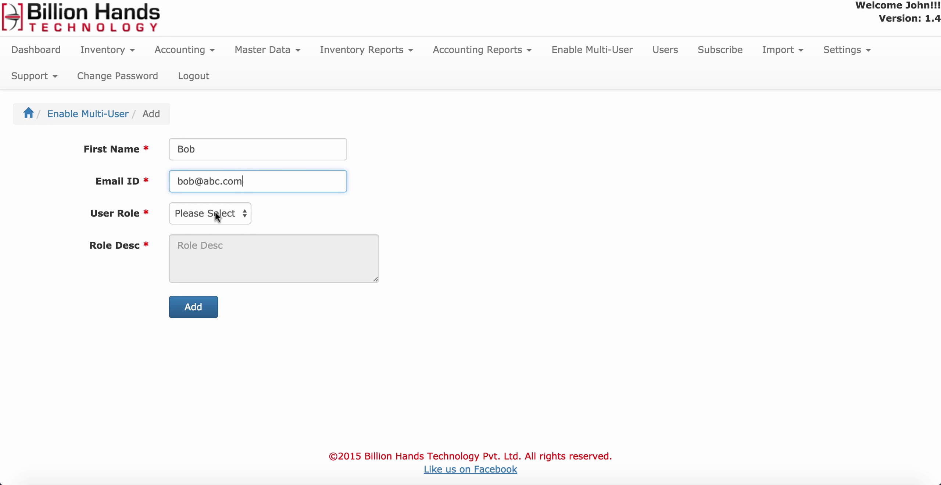
- Assign the Manager role so its data-entry and reports description auto-fills
{"action": "left_click", "coordinate": [209, 214]}
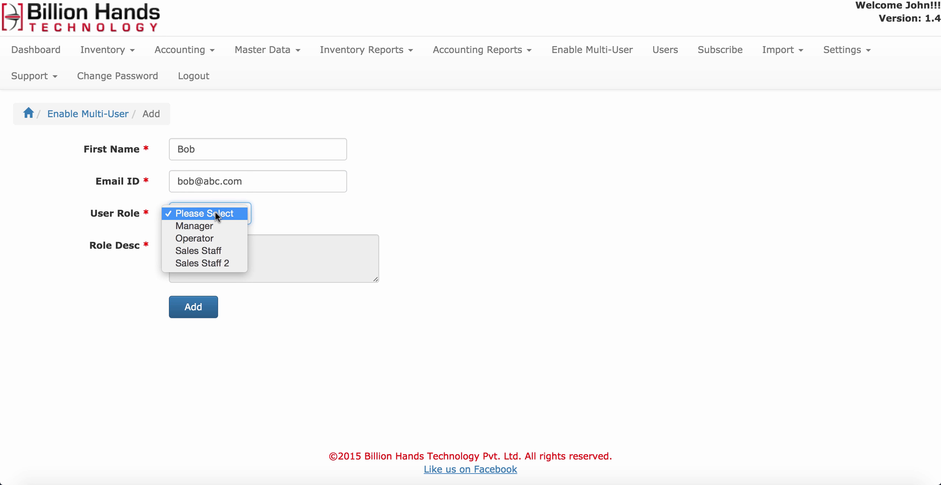
{"action": "mouse_move", "coordinate": [216, 226]}
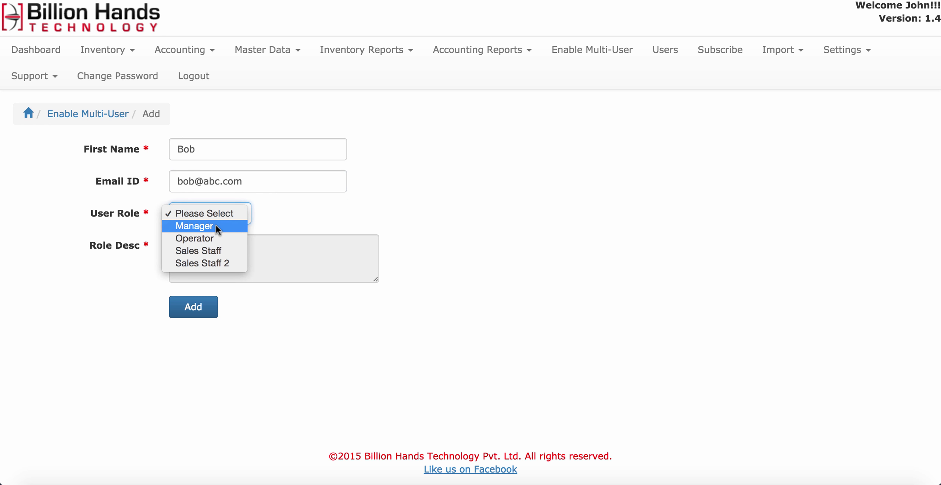
{"action": "mouse_move", "coordinate": [214, 238]}
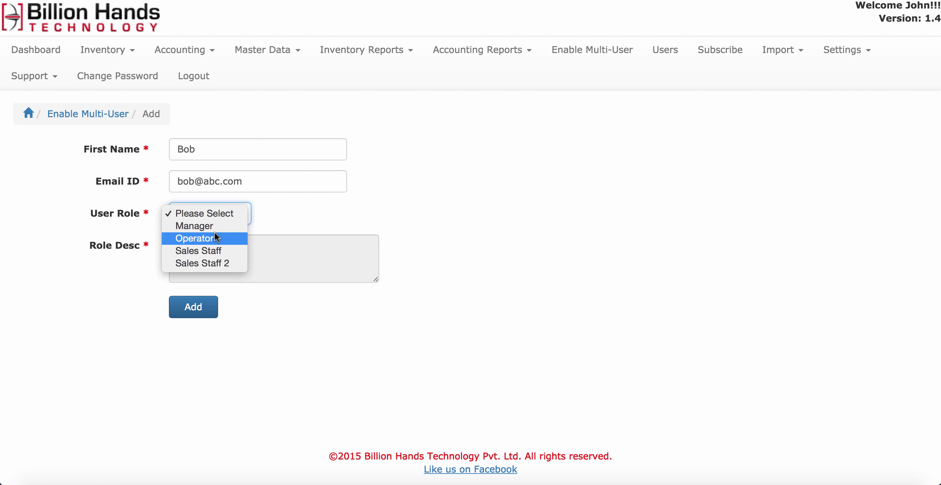
{"action": "mouse_move", "coordinate": [205, 263]}
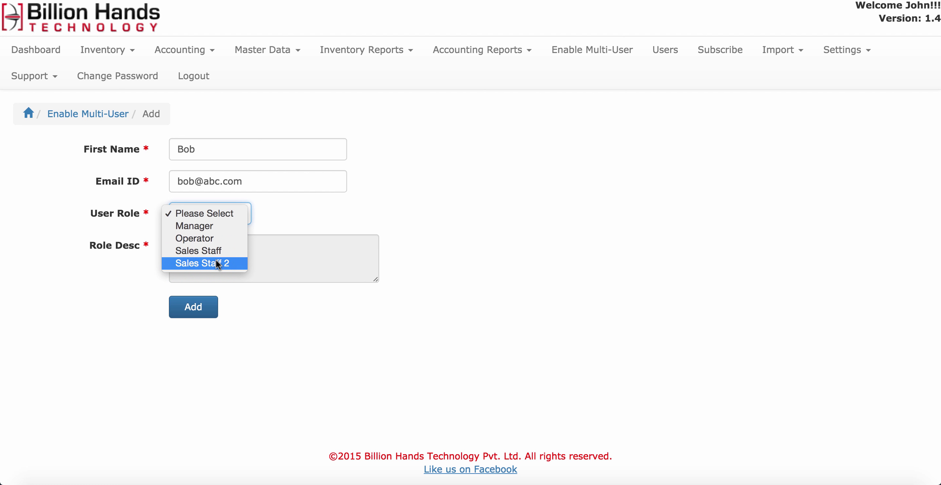
{"action": "left_click", "coordinate": [195, 226]}
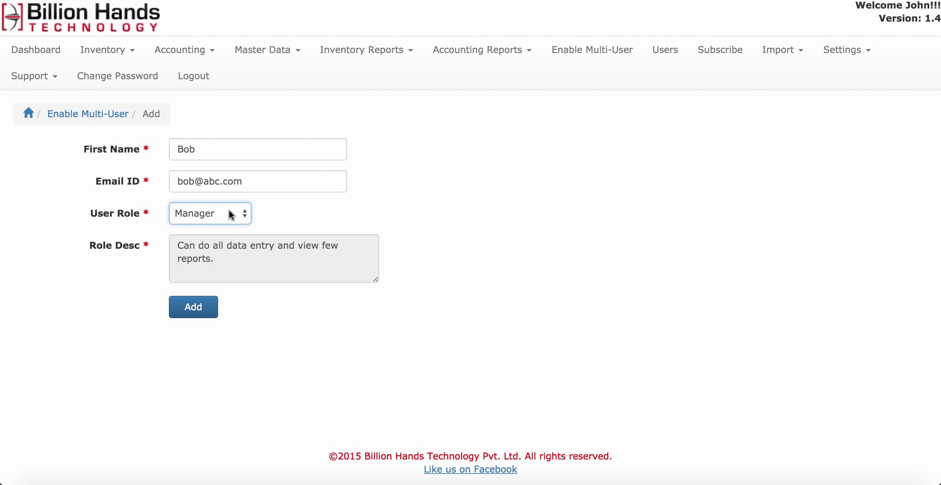
{"action": "mouse_move", "coordinate": [206, 264]}
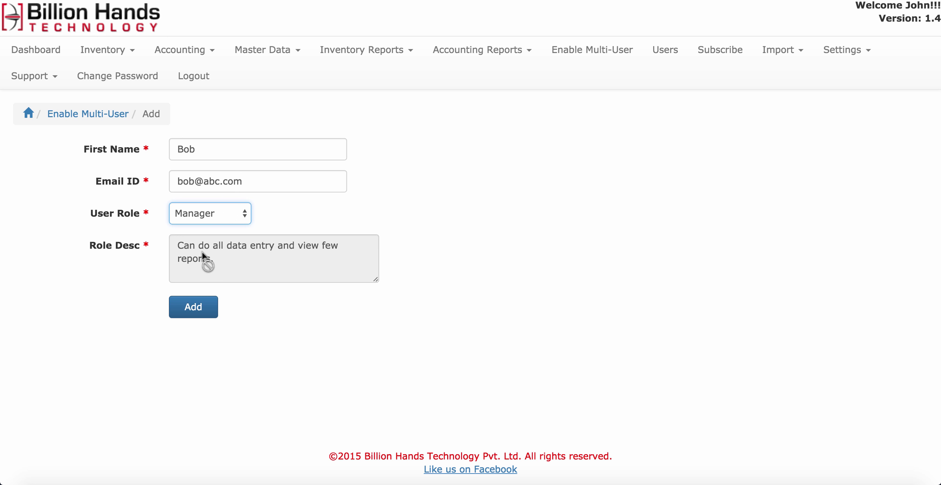
{"action": "mouse_move", "coordinate": [176, 253]}
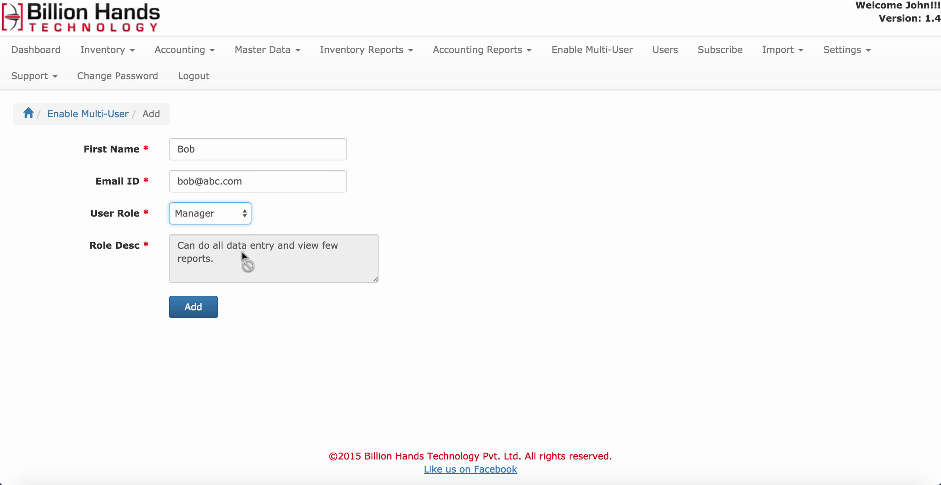
- Cycle the role through Operator, Sales Staff and Sales Staff 2, reading each description
{"action": "left_click", "coordinate": [210, 213]}
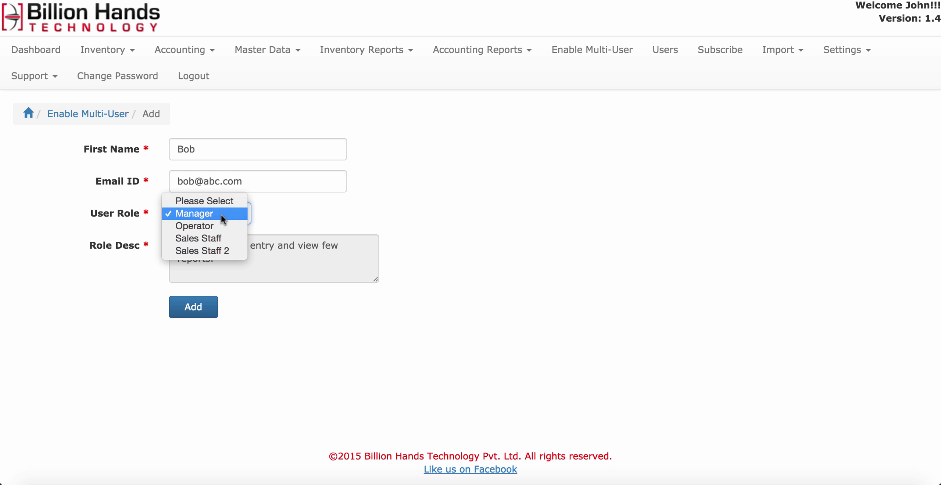
{"action": "left_click", "coordinate": [194, 226]}
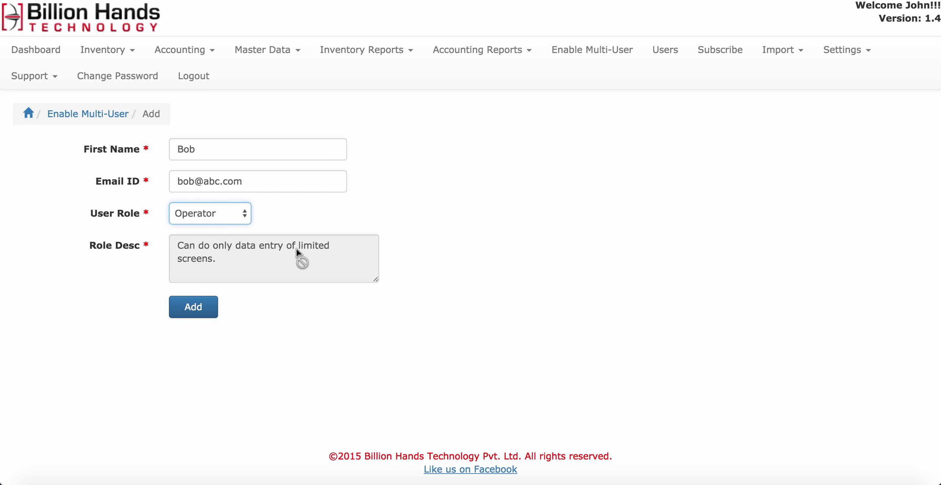
{"action": "left_click", "coordinate": [210, 213]}
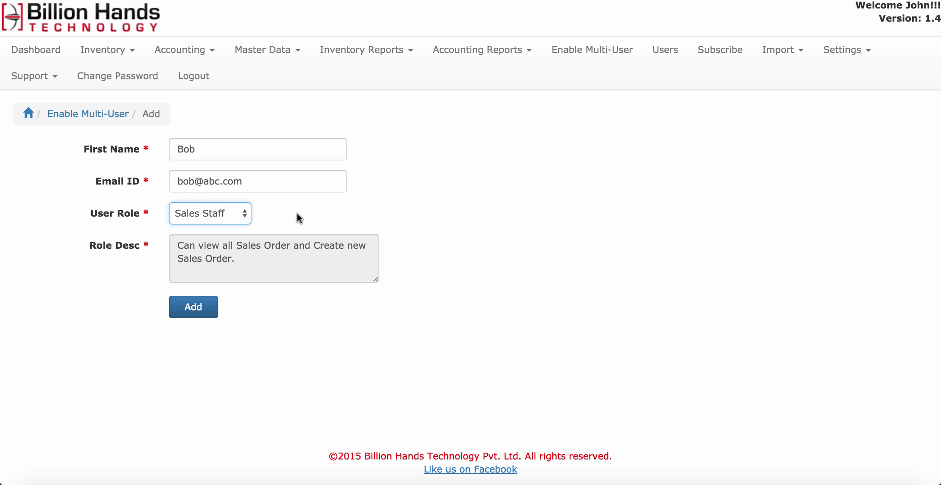
{"action": "mouse_move", "coordinate": [255, 221]}
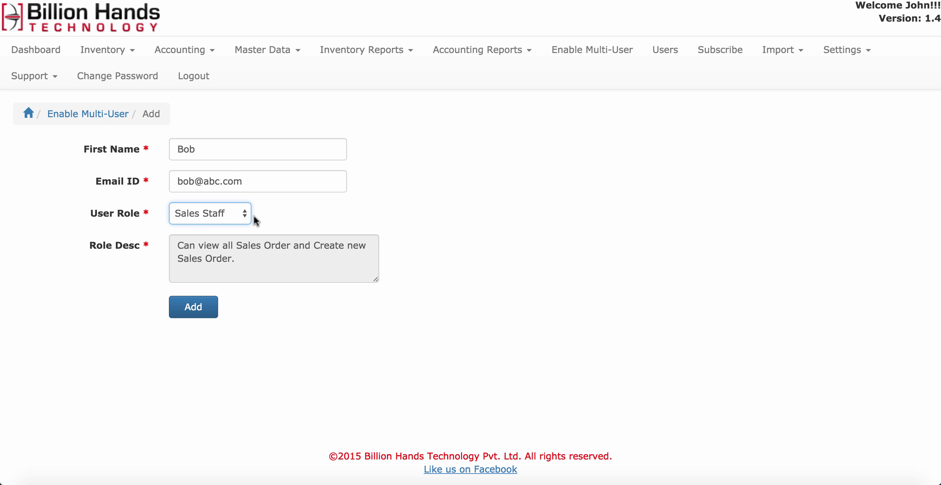
{"action": "left_click", "coordinate": [209, 213]}
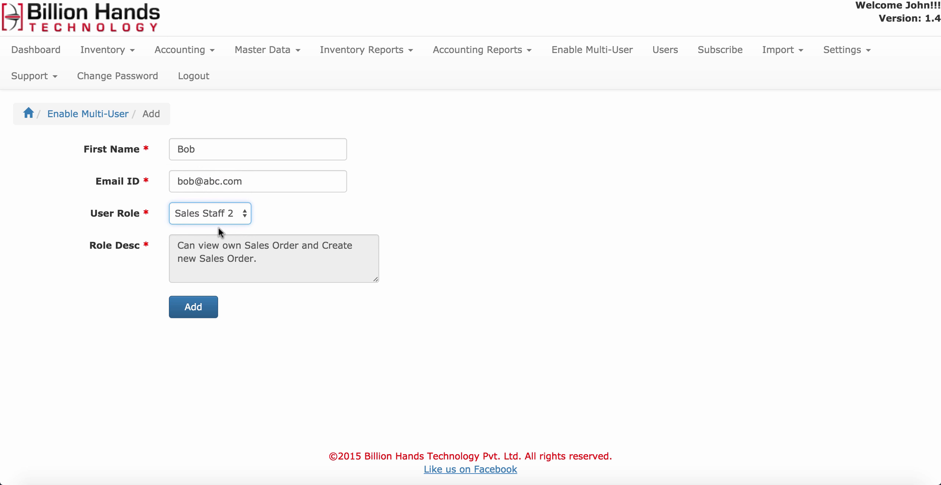
{"action": "mouse_move", "coordinate": [197, 235]}
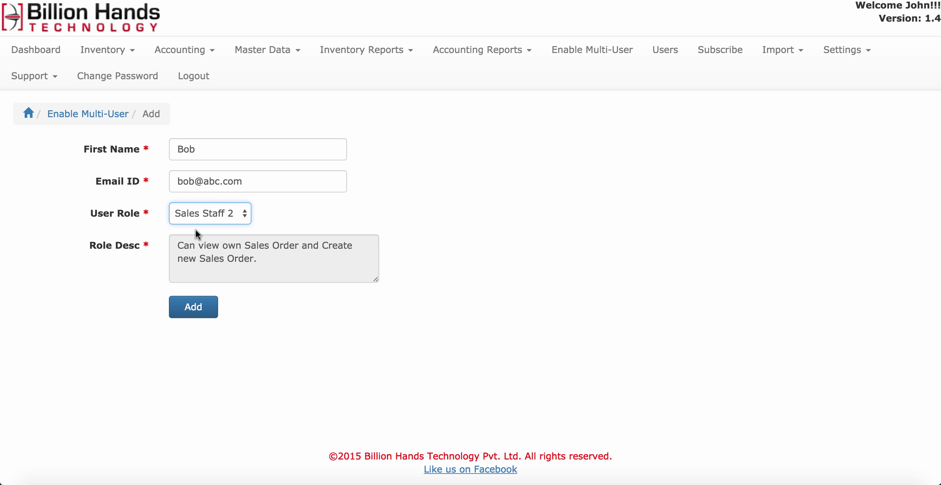
{"action": "left_click", "coordinate": [211, 213]}
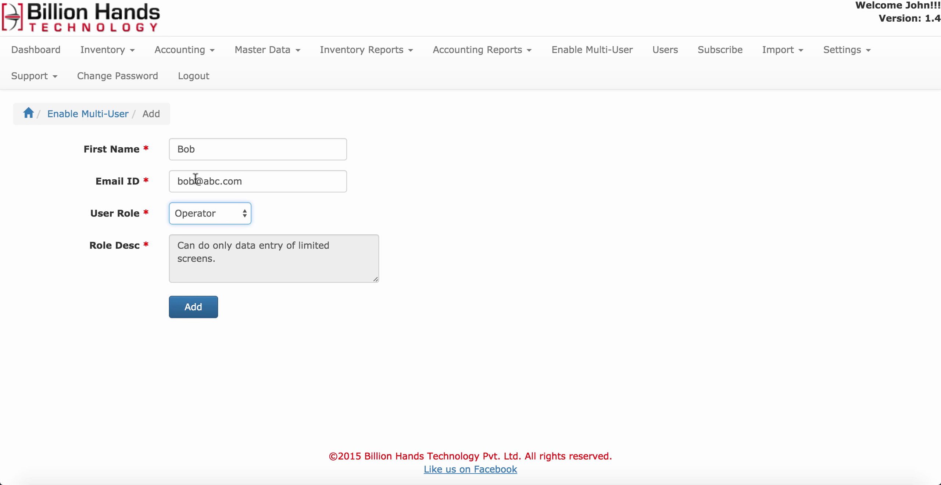
{"action": "mouse_move", "coordinate": [193, 279]}
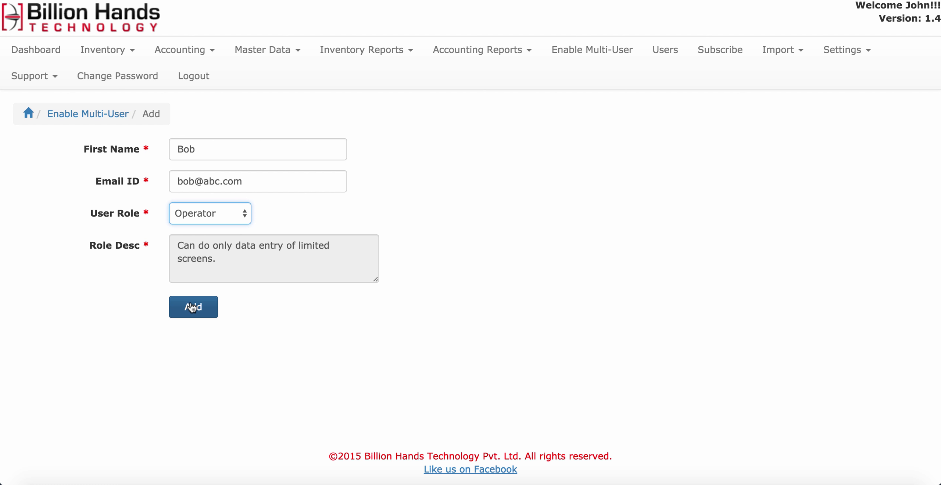
- Submit Bob's invitation with the Operator role via the Add button
{"action": "left_click", "coordinate": [193, 306]}
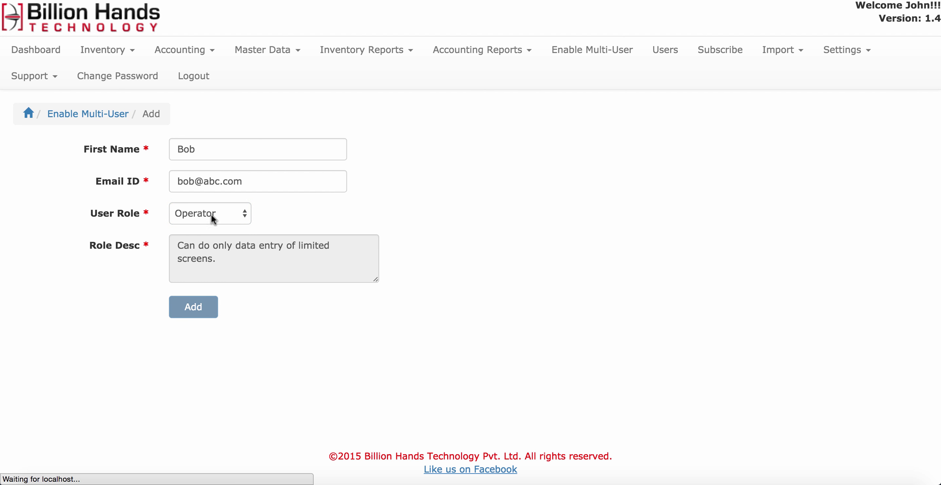